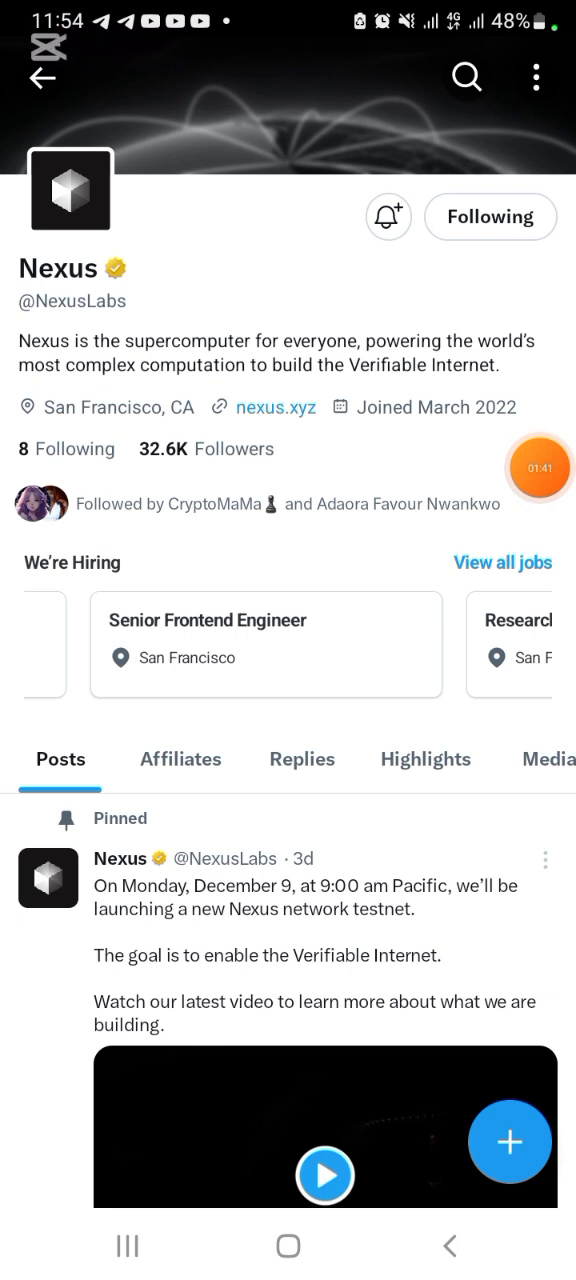
pyautogui.click(466, 78)
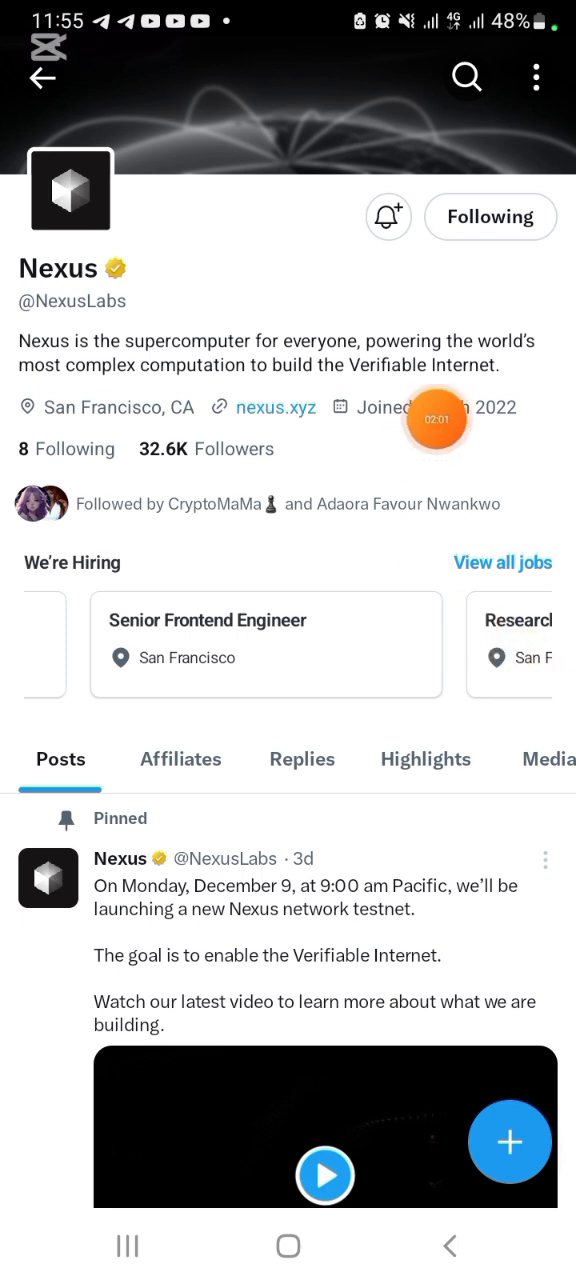
pyautogui.moveTo(530, 410)
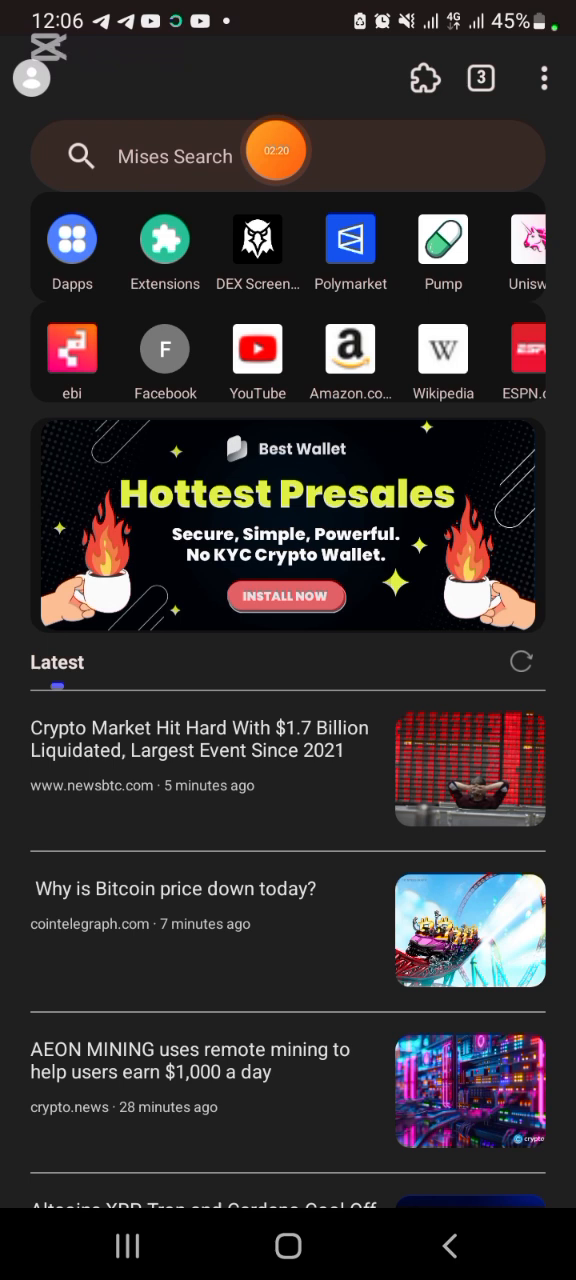
# - Paste beta.nexus.xyz into the Mises Search bar and load the Nexus testnet site
pyautogui.click(277, 150)
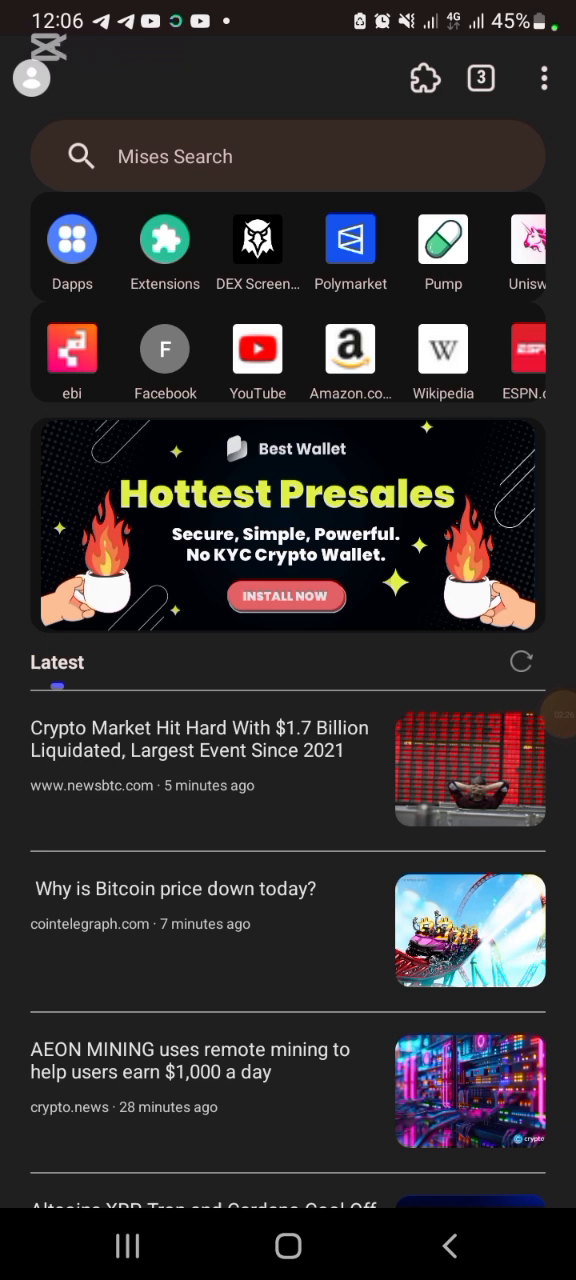
pyautogui.click(287, 156)
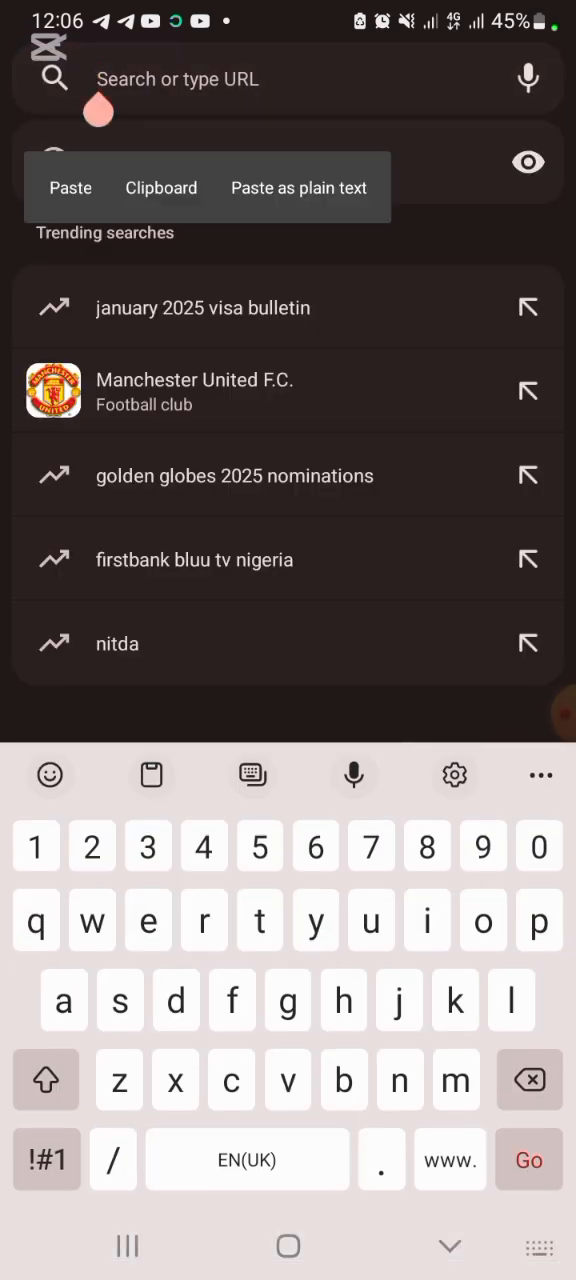
pyautogui.click(70, 188)
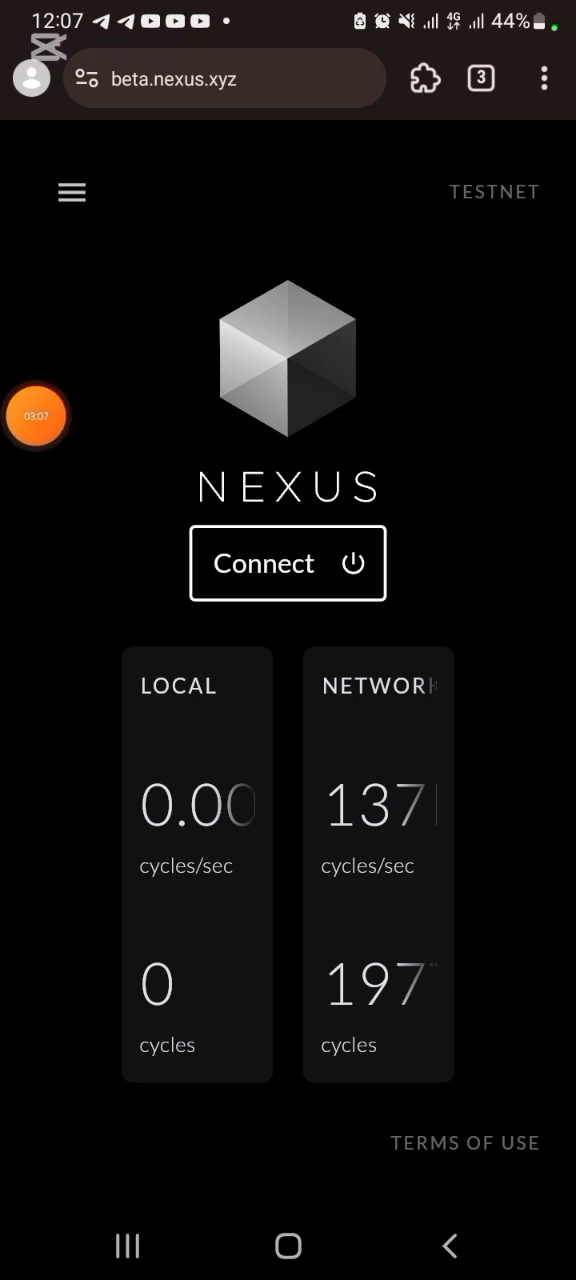
# - Open the Nexus hamburger menu listing the prover ID and profile entries
pyautogui.click(71, 192)
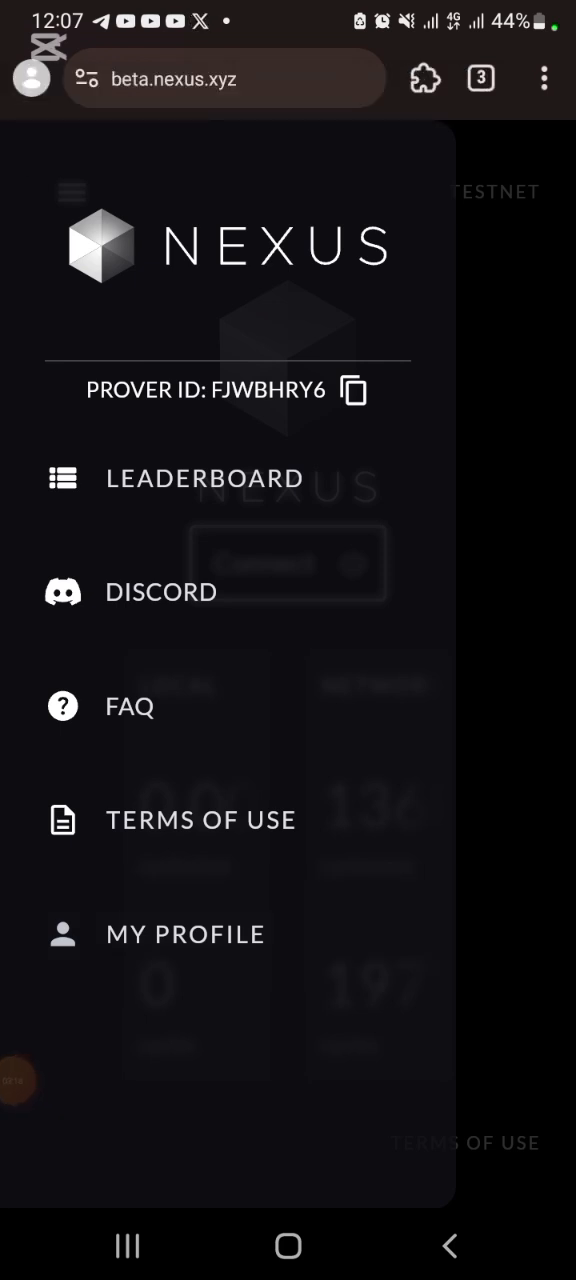
# - Enter an email address in the My Profile settings' Email Address field
pyautogui.click(185, 933)
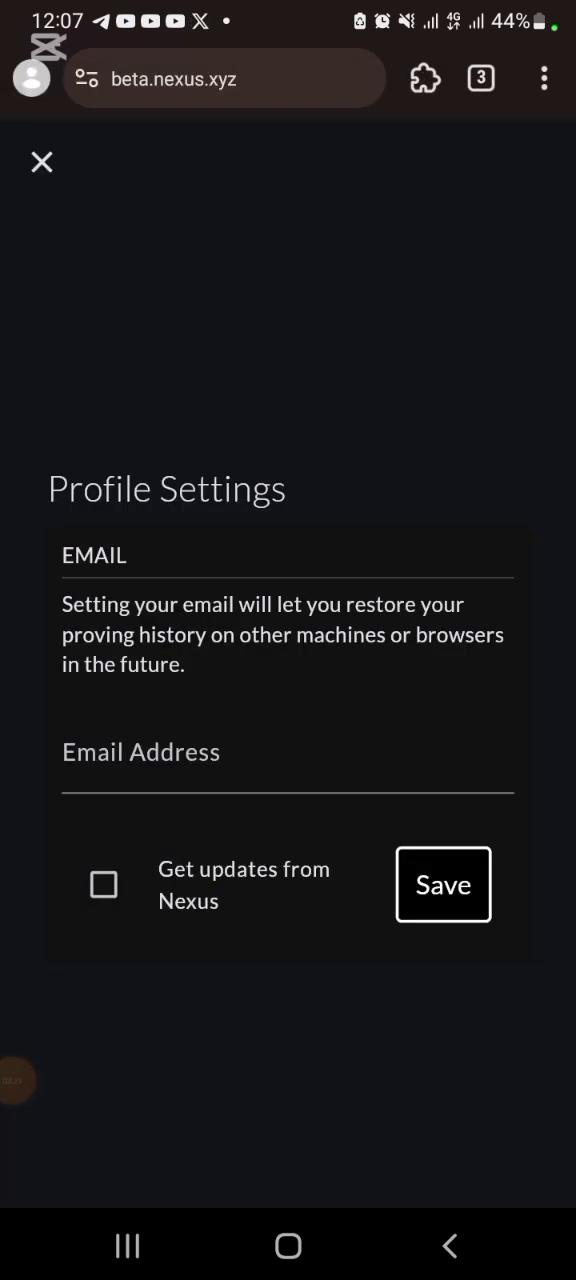
pyautogui.click(288, 780)
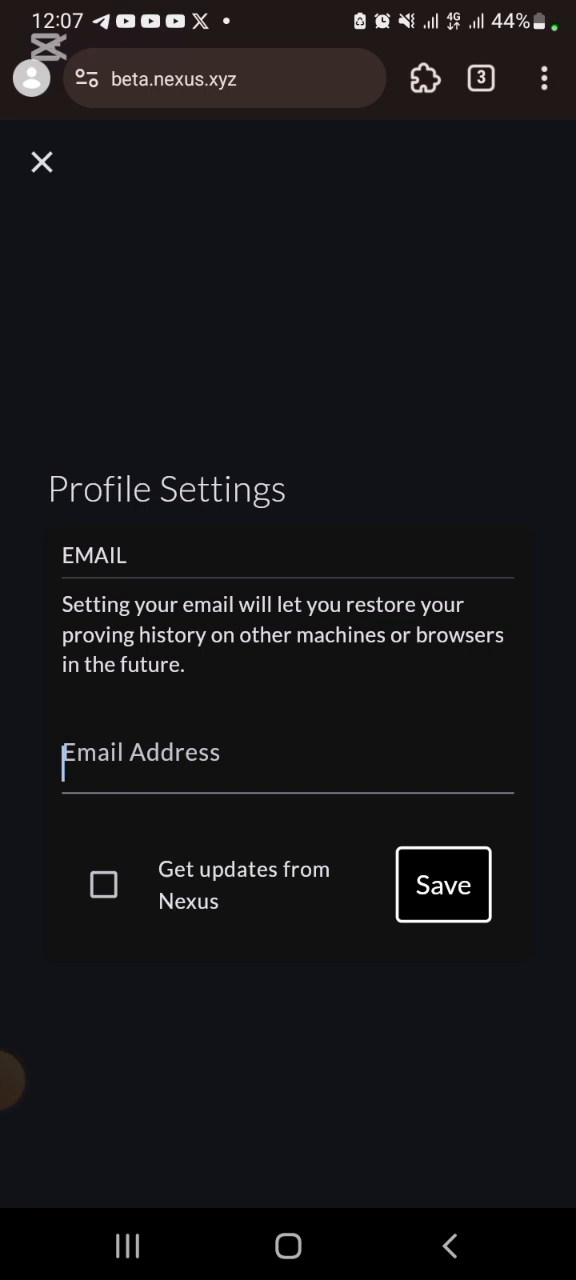
pyautogui.click(287, 780)
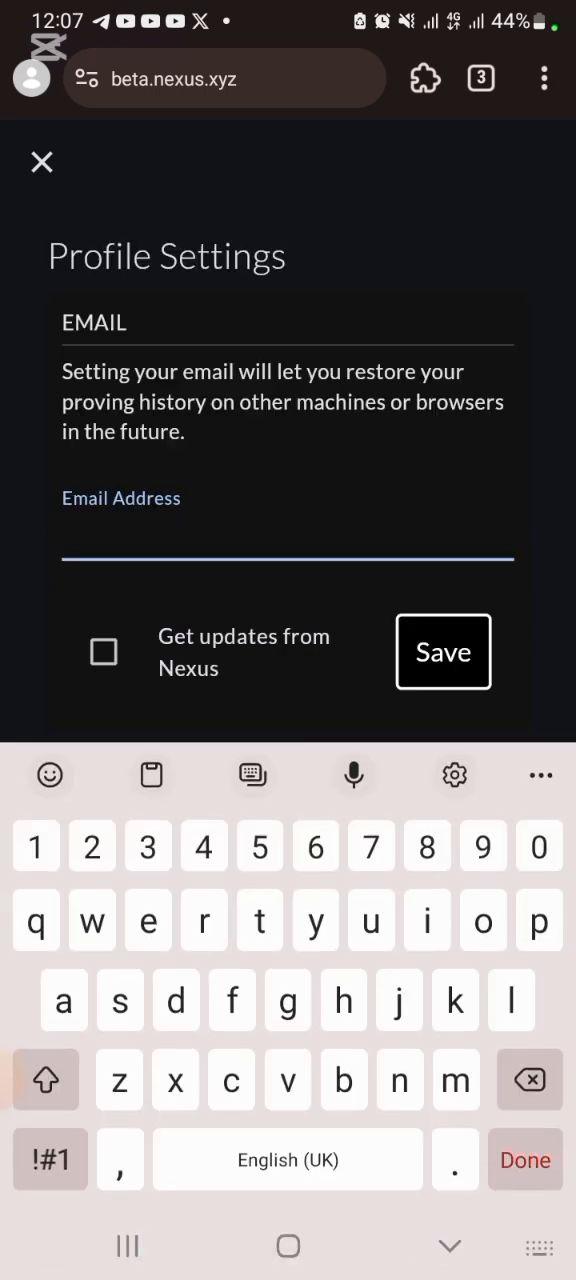
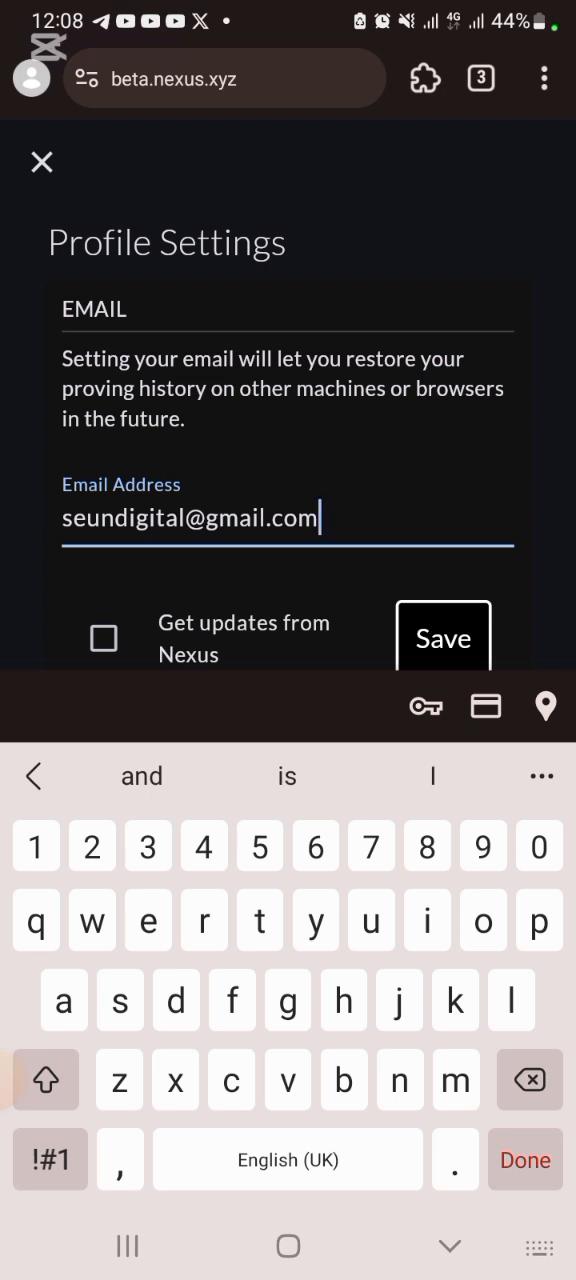
# - Save the profile email and close settings back to the prover dashboard
pyautogui.click(525, 1160)
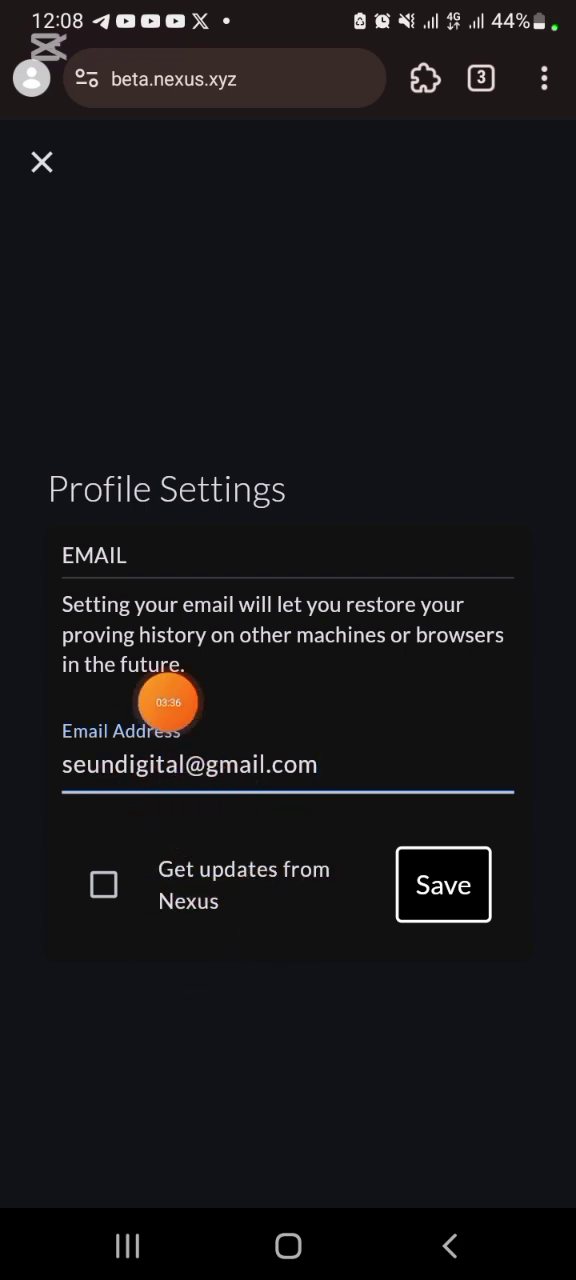
pyautogui.click(287, 764)
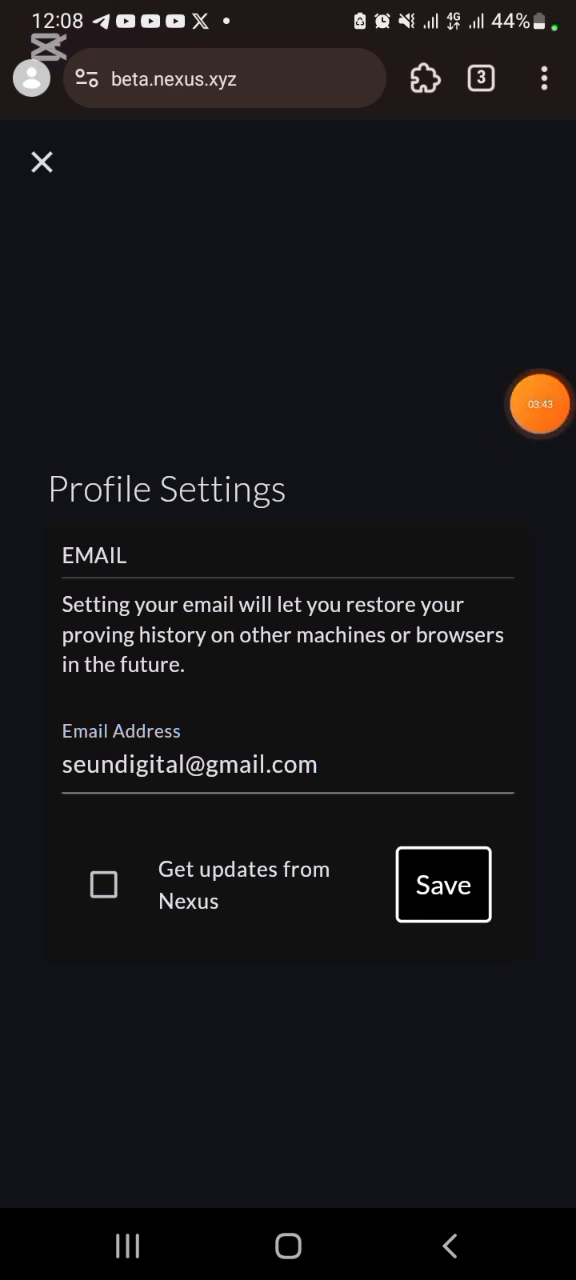
pyautogui.click(42, 161)
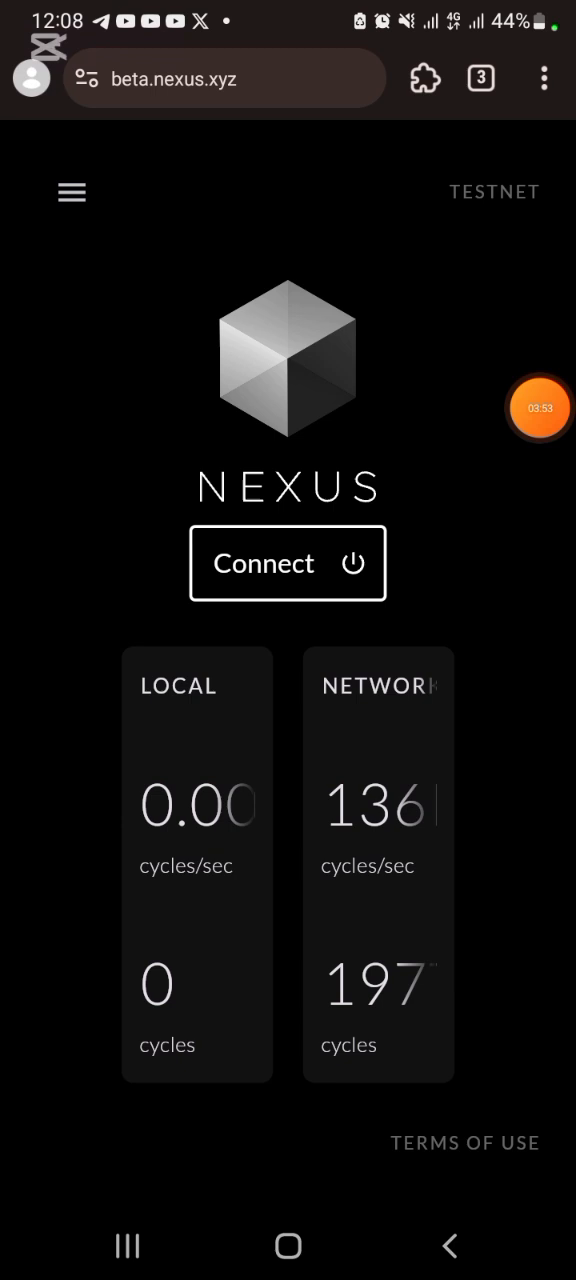
# - Press Connect so the prover joins the testnet and shows a glowing Disconnect button
pyautogui.click(287, 563)
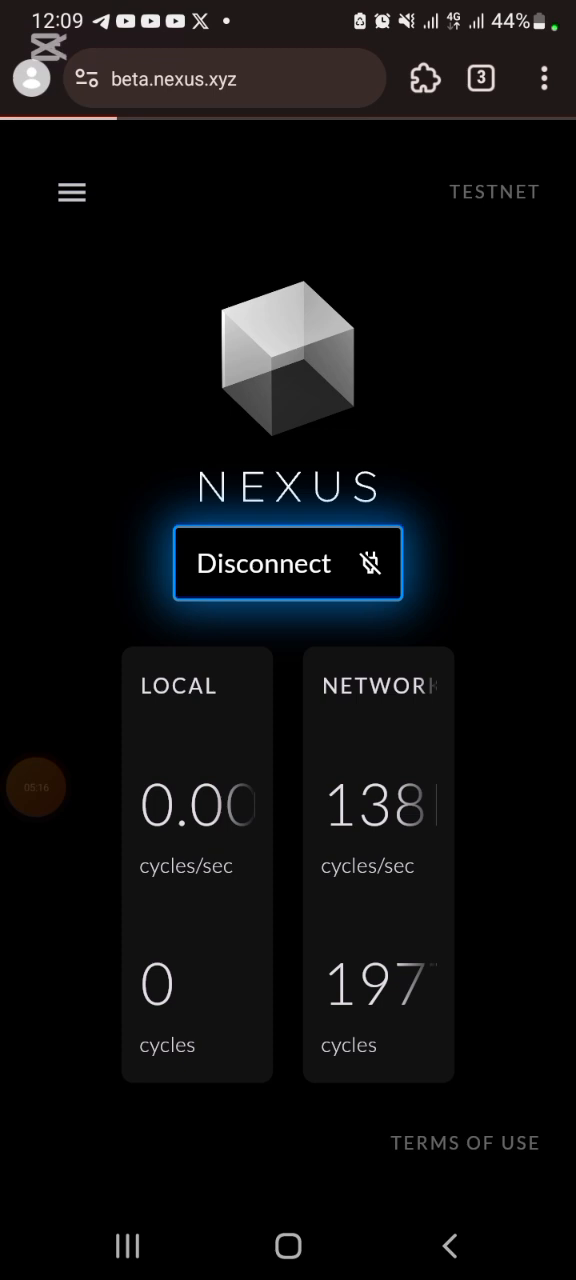
pyautogui.click(288, 563)
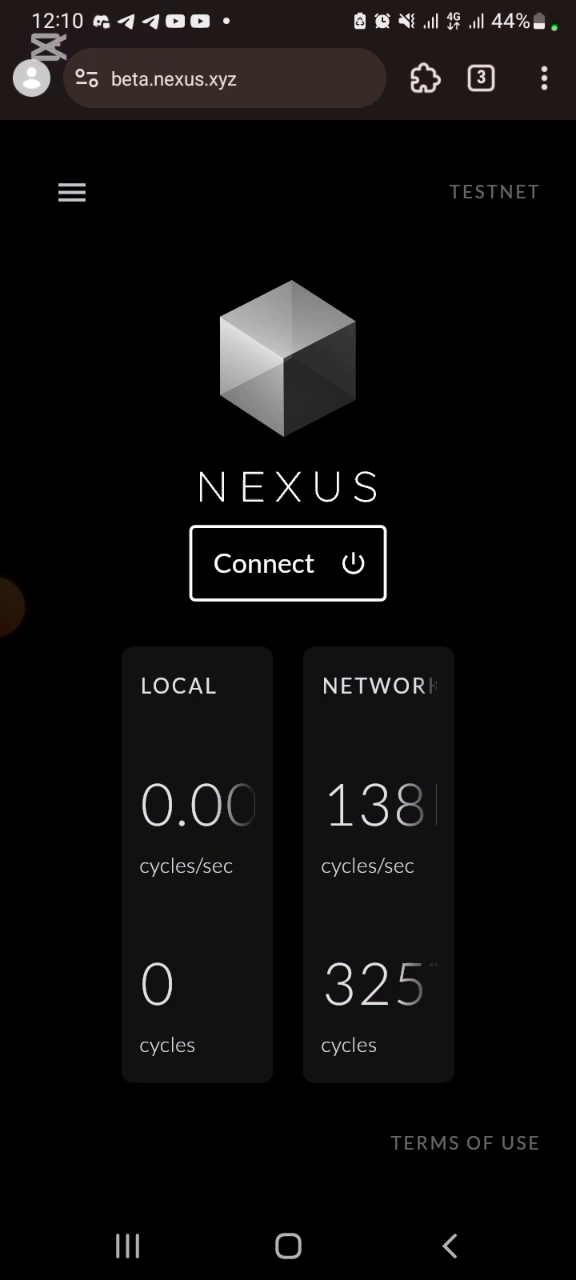
pyautogui.click(288, 563)
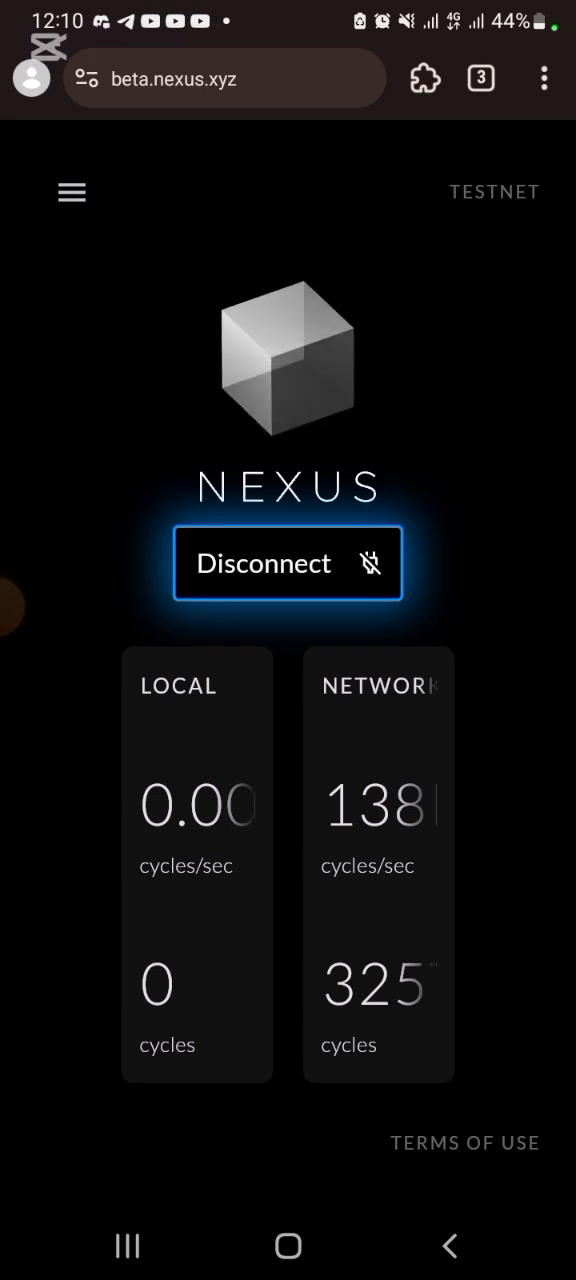